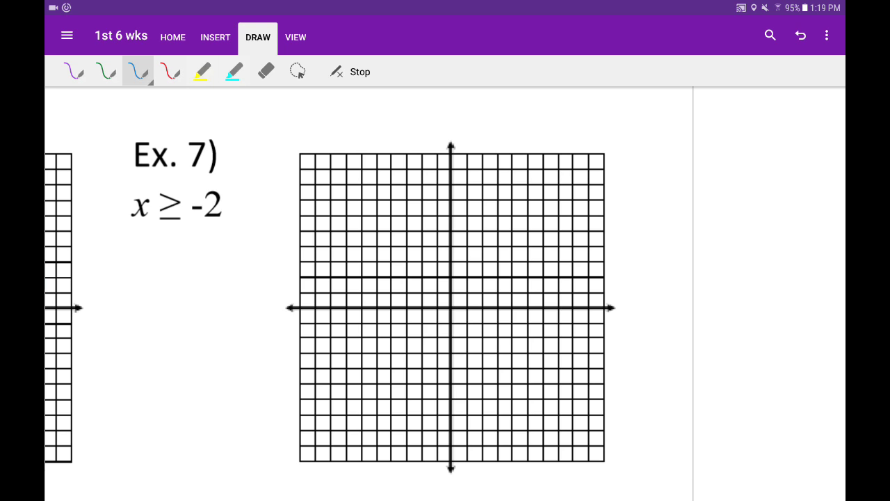
Write bullet notes 'solid' and 'Right' in blue pen beneath x ≥ -2
{"action": "left_click", "coordinate": [142, 253]}
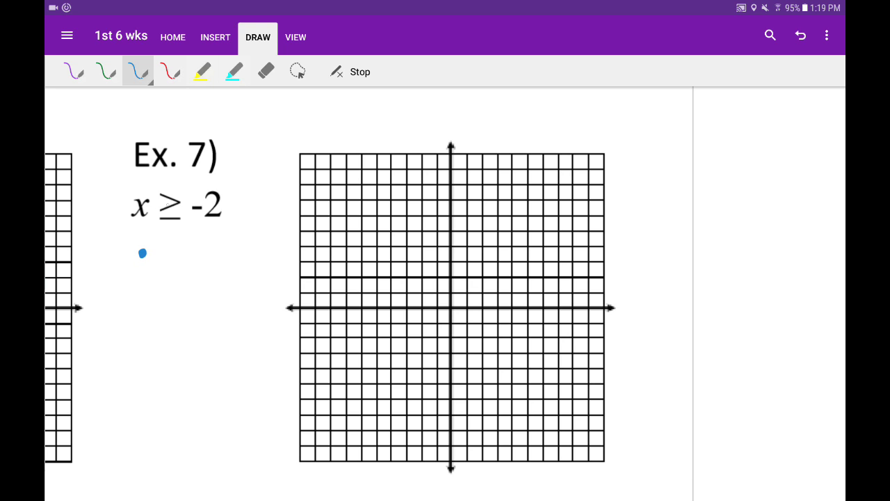
{"action": "left_click_drag", "start_coordinate": [150, 252], "coordinate": [184, 251]}
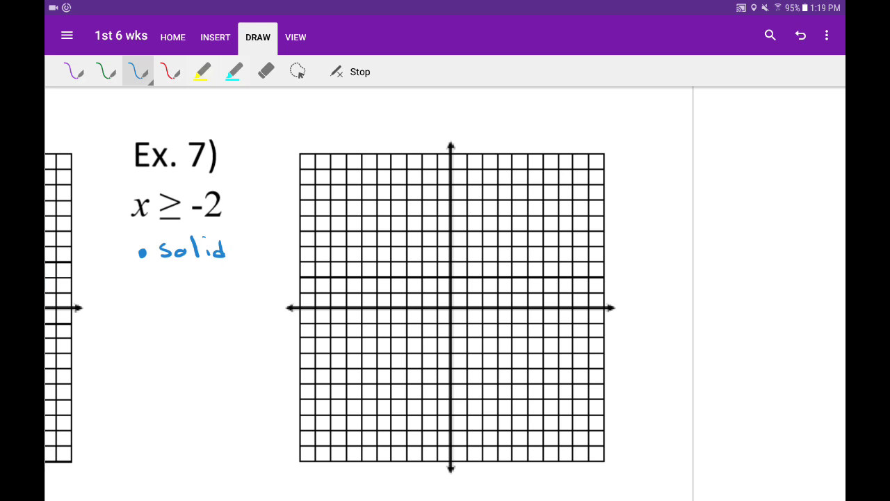
{"action": "left_click", "coordinate": [145, 286]}
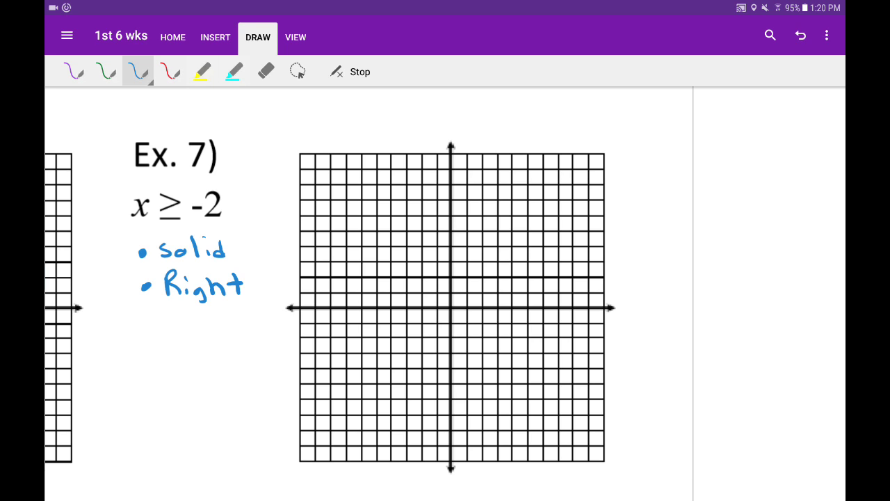
Draw the solid vertical line at x = -2 and pick the cyan highlighter to shade right
{"action": "left_click", "coordinate": [420, 308]}
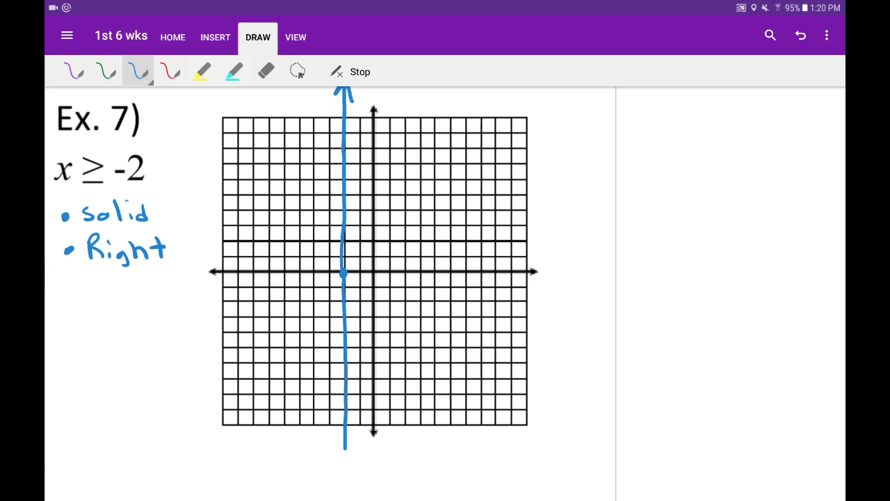
{"action": "left_click", "coordinate": [234, 70]}
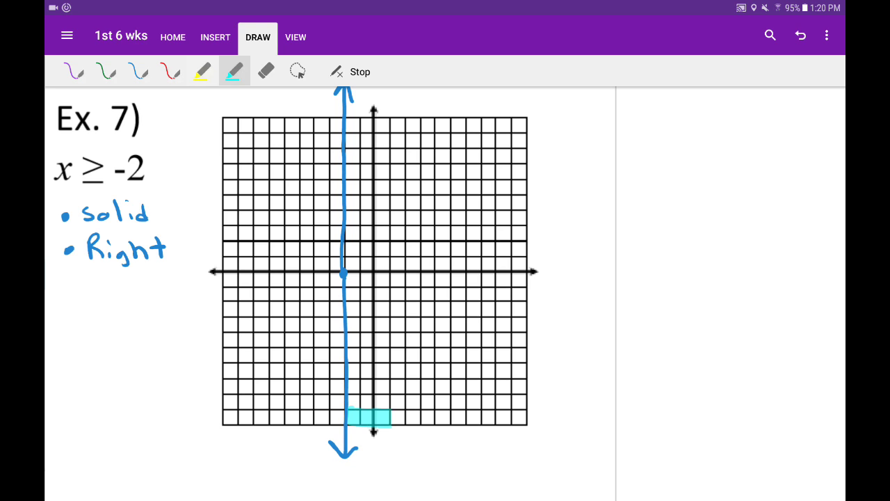